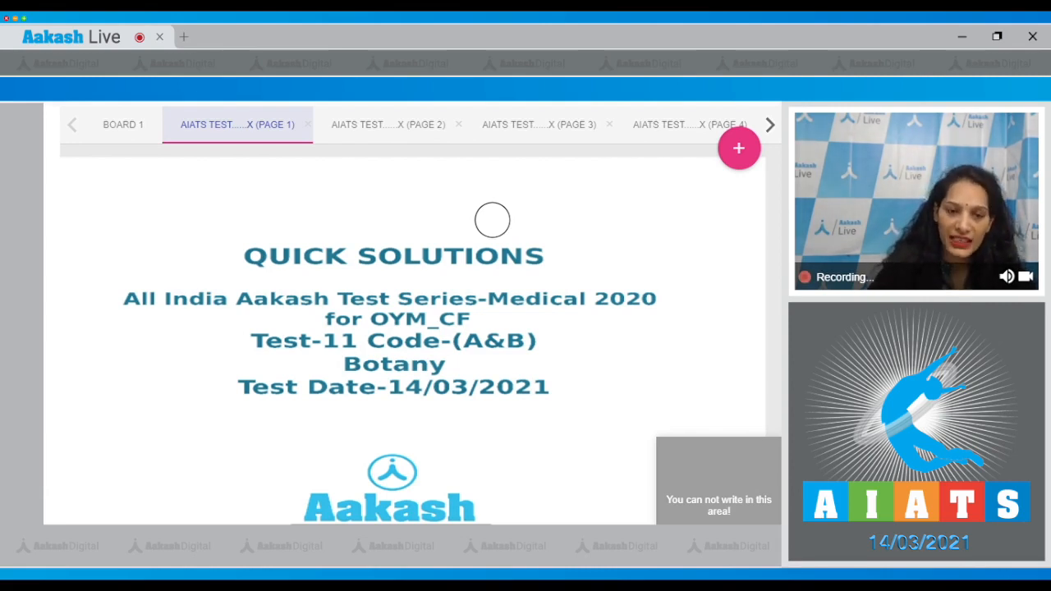
Mark question 91 with ticks, a cross and handwritten Ans (2), then reach question 92's slide
{"action": "left_click", "coordinate": [388, 125]}
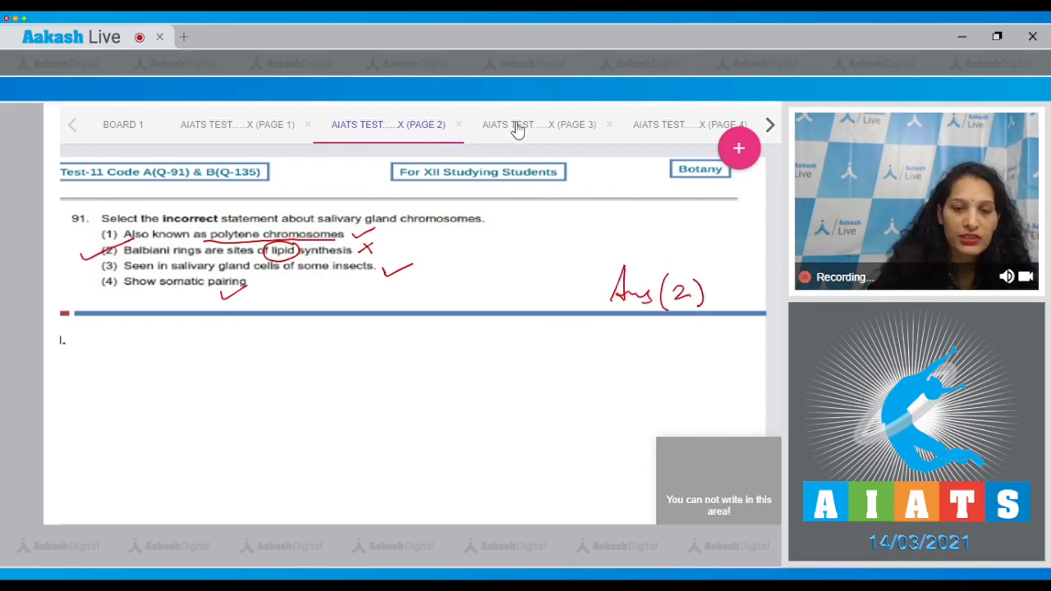
{"action": "left_click", "coordinate": [539, 124]}
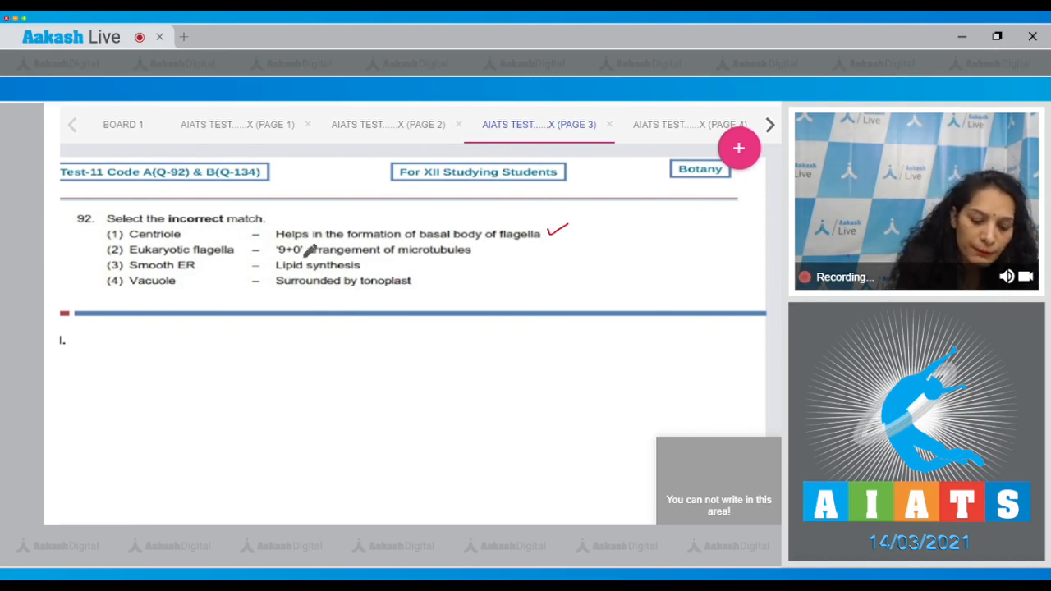
Circle 9+0 in option 2 of question 92 and write the correction 9+2 beside it
{"action": "left_click_drag", "start_coordinate": [283, 250], "coordinate": [526, 263]}
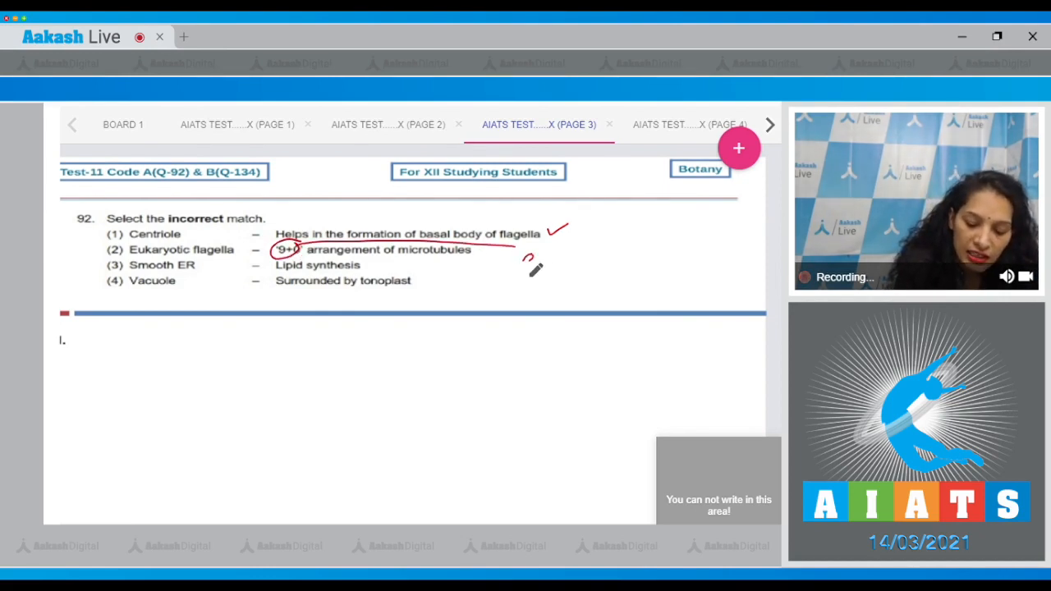
{"action": "left_click_drag", "start_coordinate": [525, 263], "coordinate": [575, 246]}
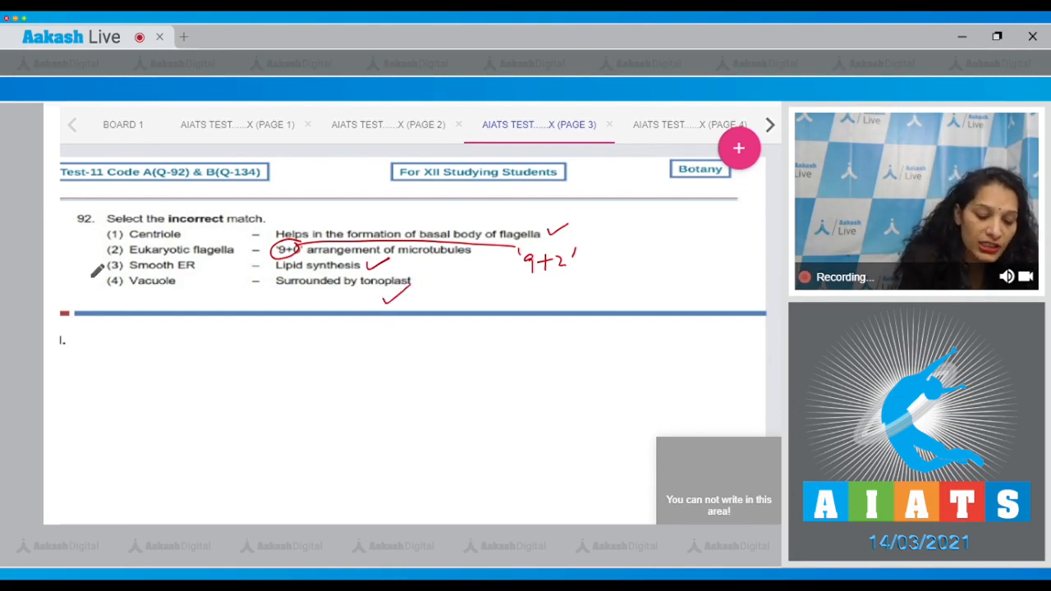
{"action": "left_click_drag", "start_coordinate": [600, 279], "coordinate": [649, 304]}
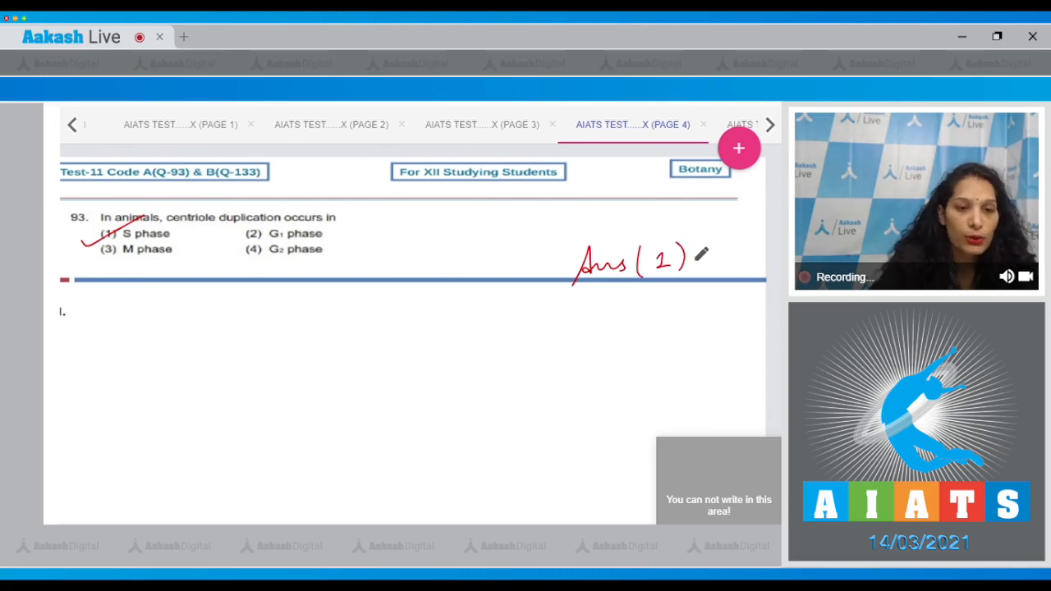
Reveal the later page tabs and show question 94 on synapsis via PAGE 5
{"action": "left_click", "coordinate": [769, 125]}
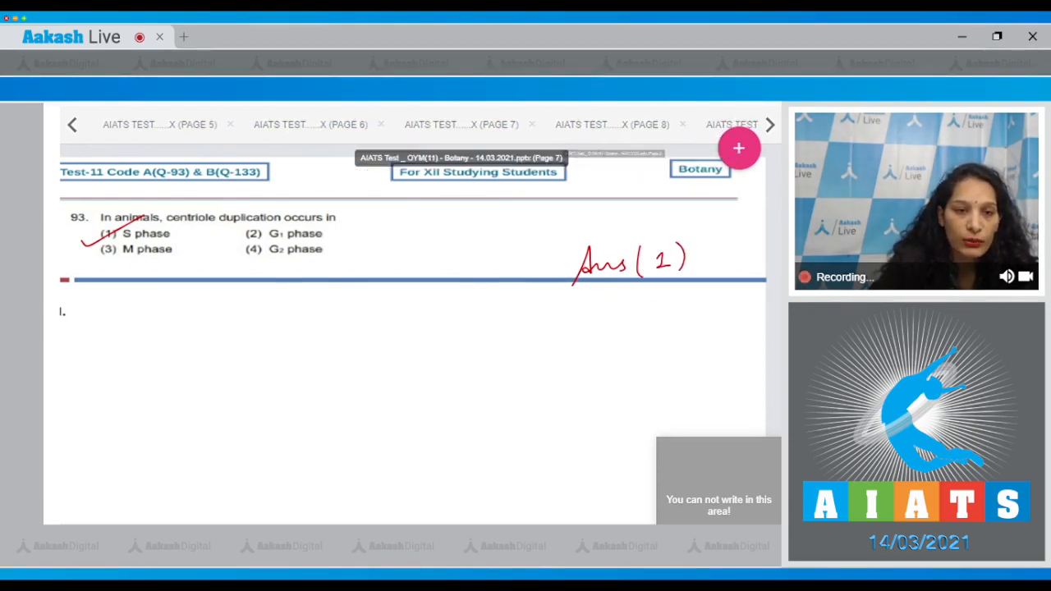
{"action": "left_click", "coordinate": [160, 125]}
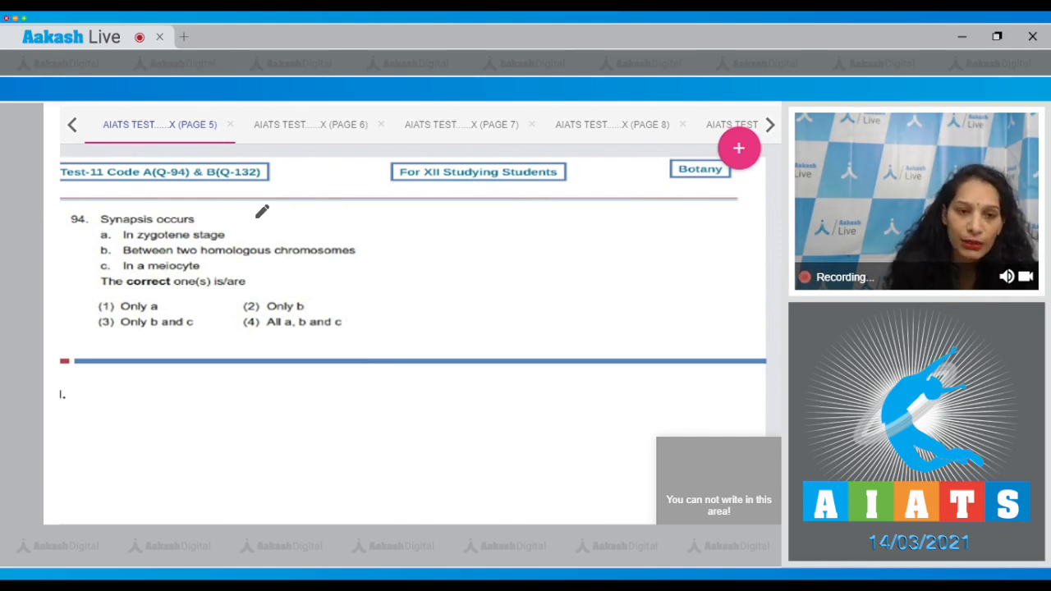
Tick question 94's zygotene statement, then bring up question 95 on PAGE 6
{"action": "left_click_drag", "start_coordinate": [238, 233], "coordinate": [226, 266]}
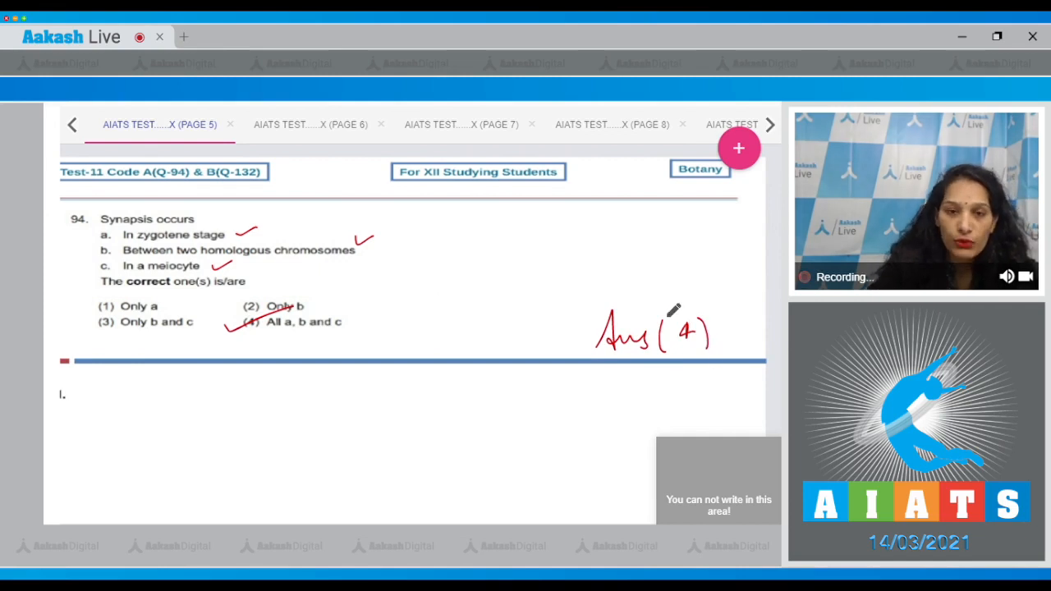
{"action": "left_click", "coordinate": [311, 125]}
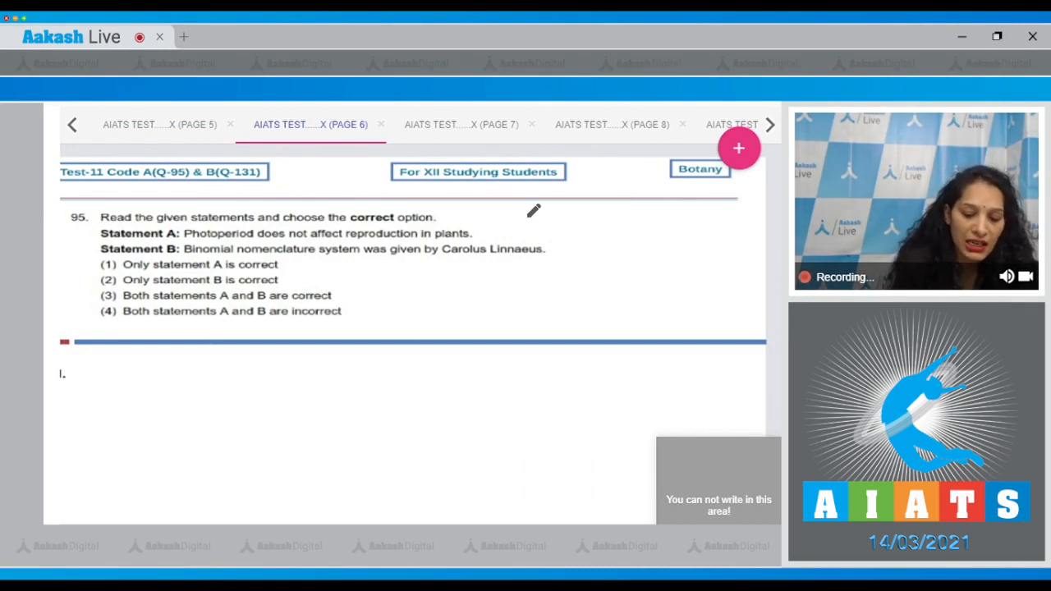
Draw a red cross after Statement A of question 95 to mark it incorrect
{"action": "left_click", "coordinate": [477, 229]}
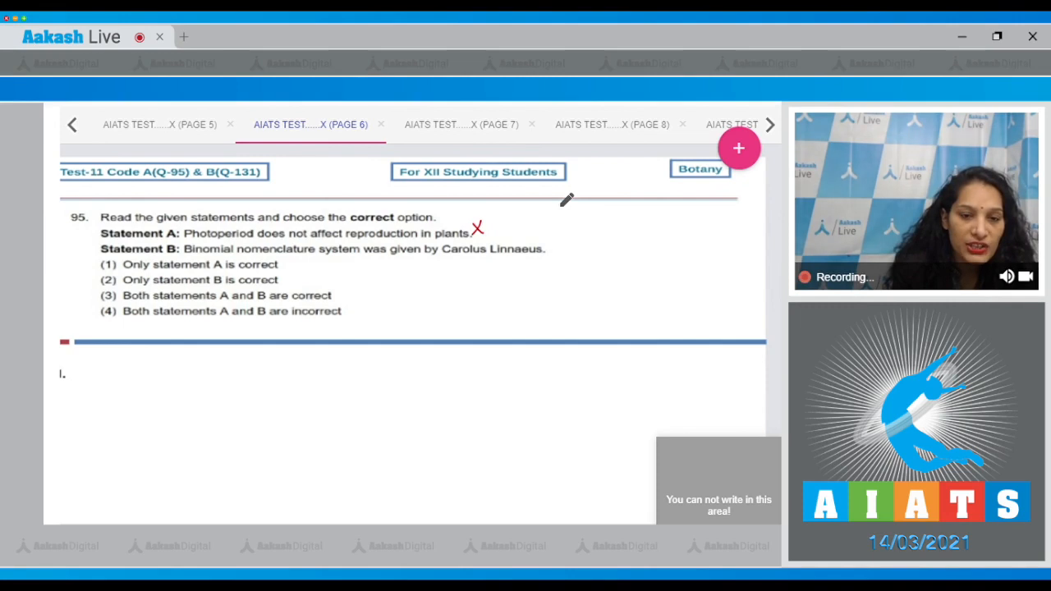
{"action": "mouse_move", "coordinate": [557, 255]}
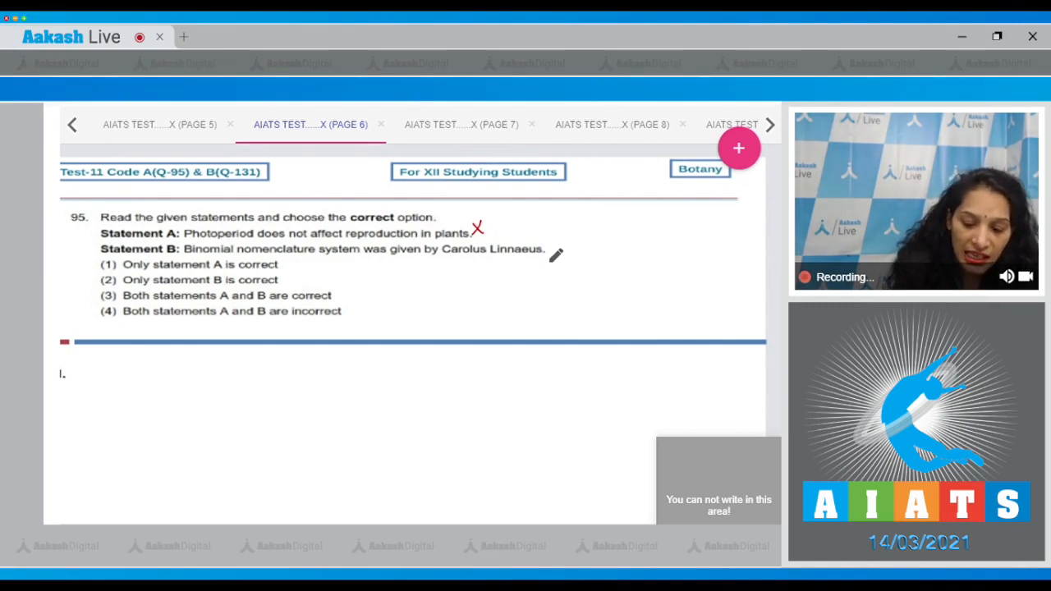